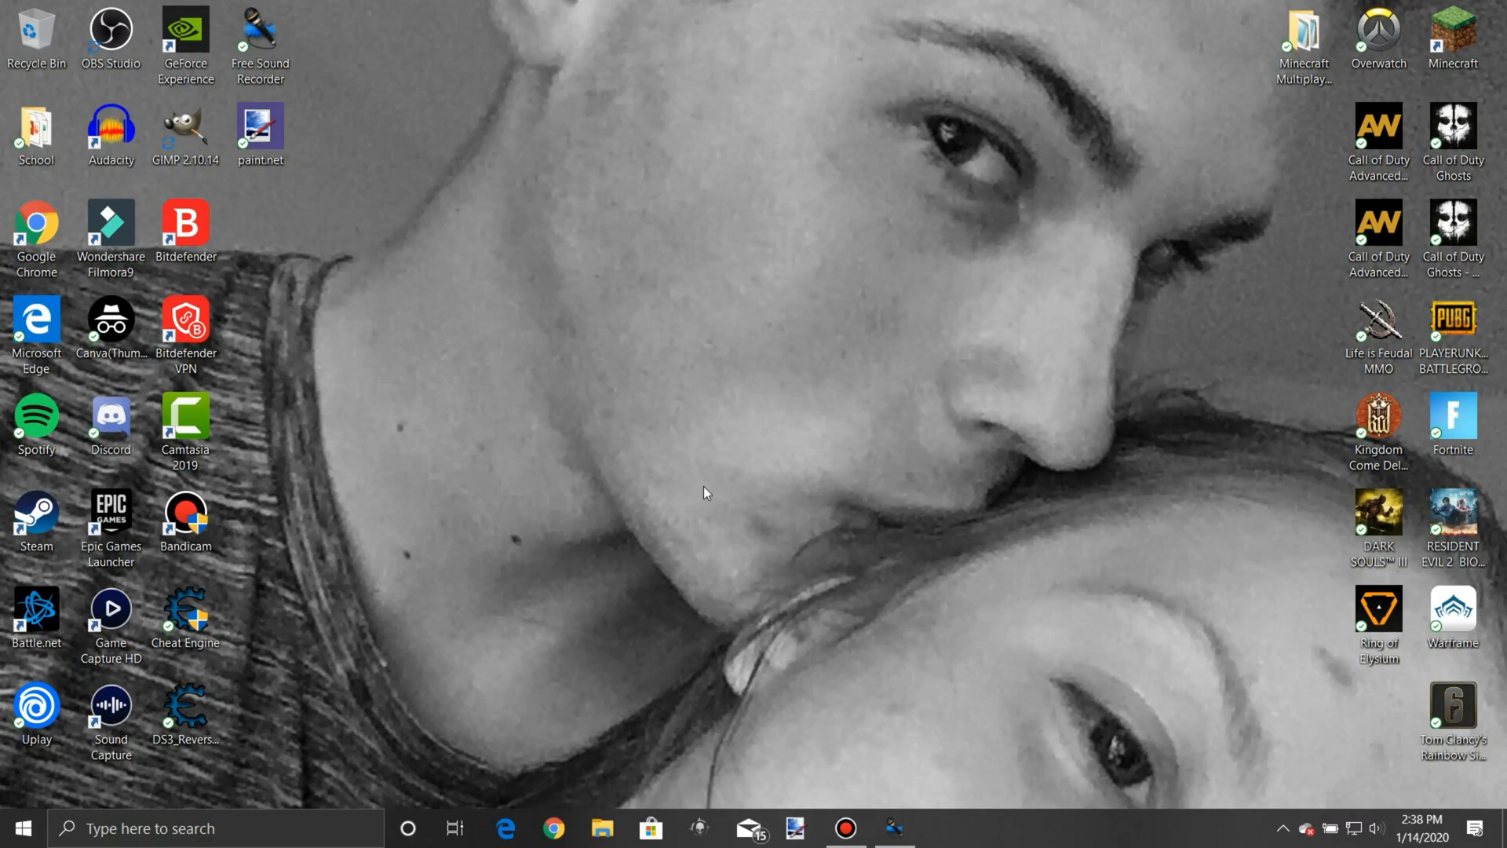
pyautogui.moveTo(680, 521)
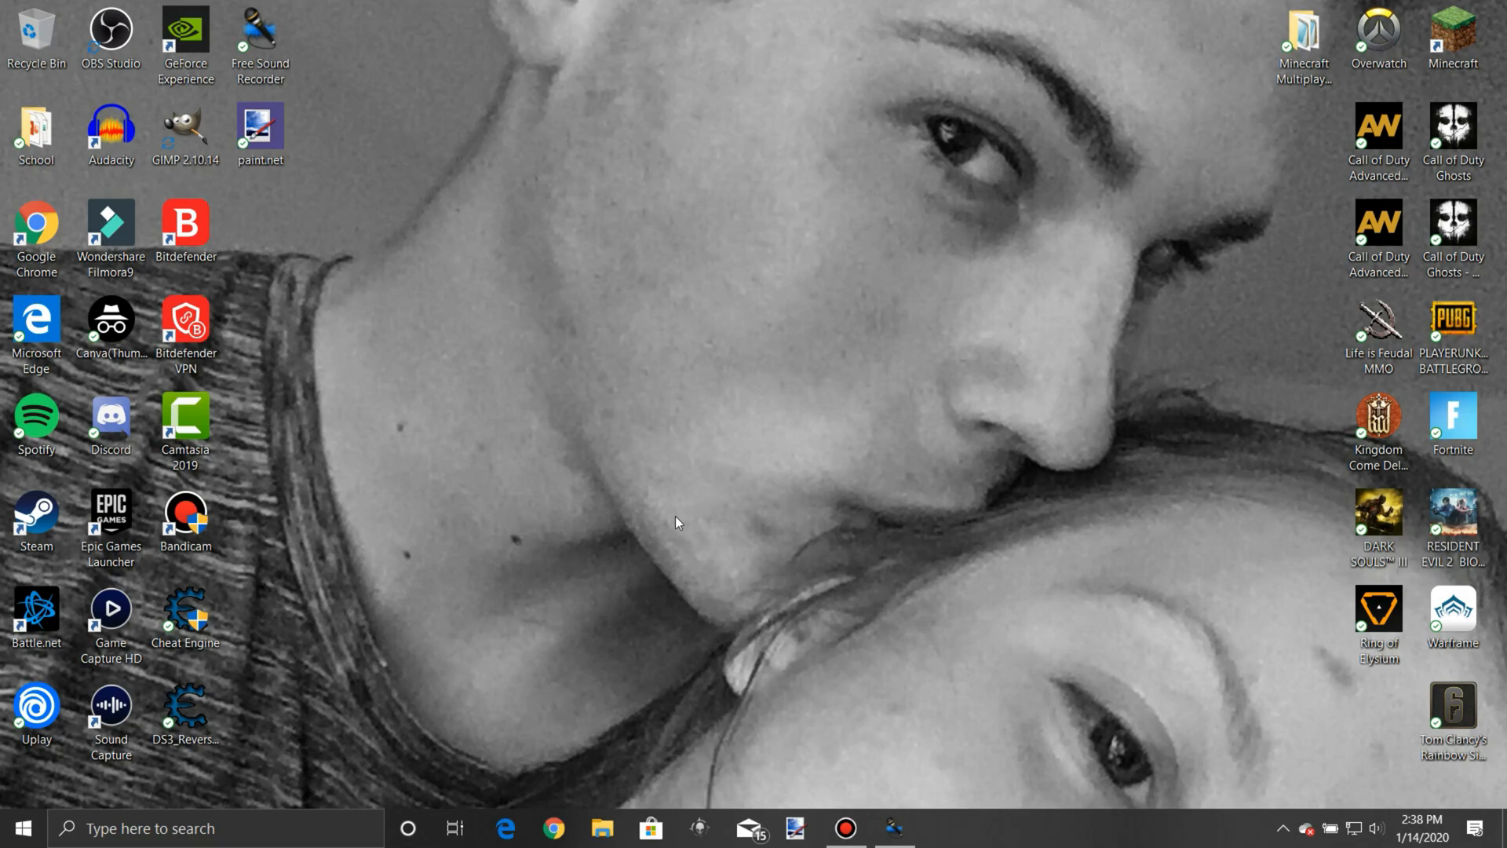
pyautogui.moveTo(588, 452)
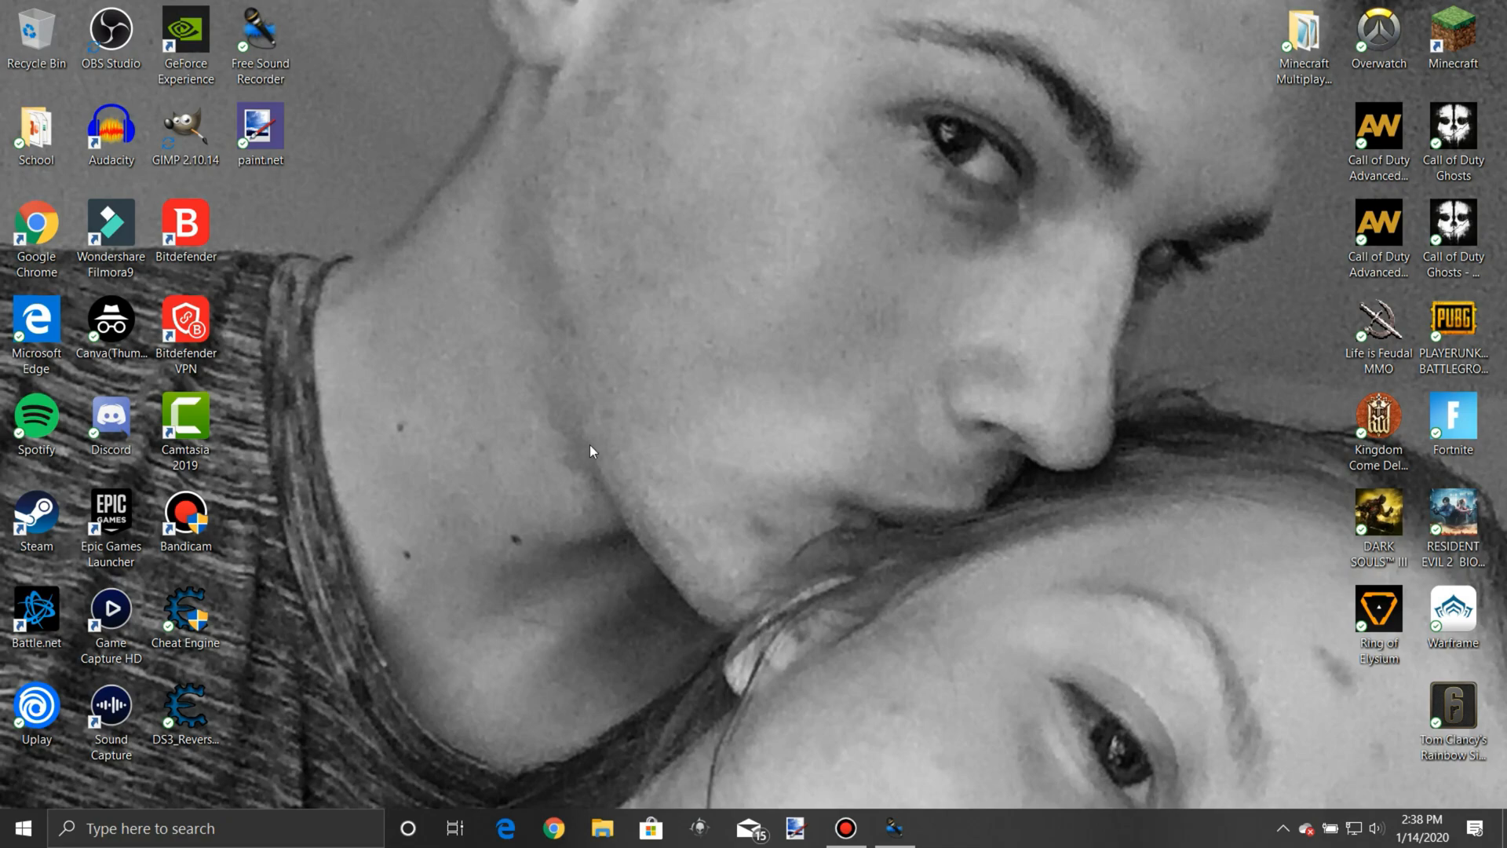
pyautogui.moveTo(556, 378)
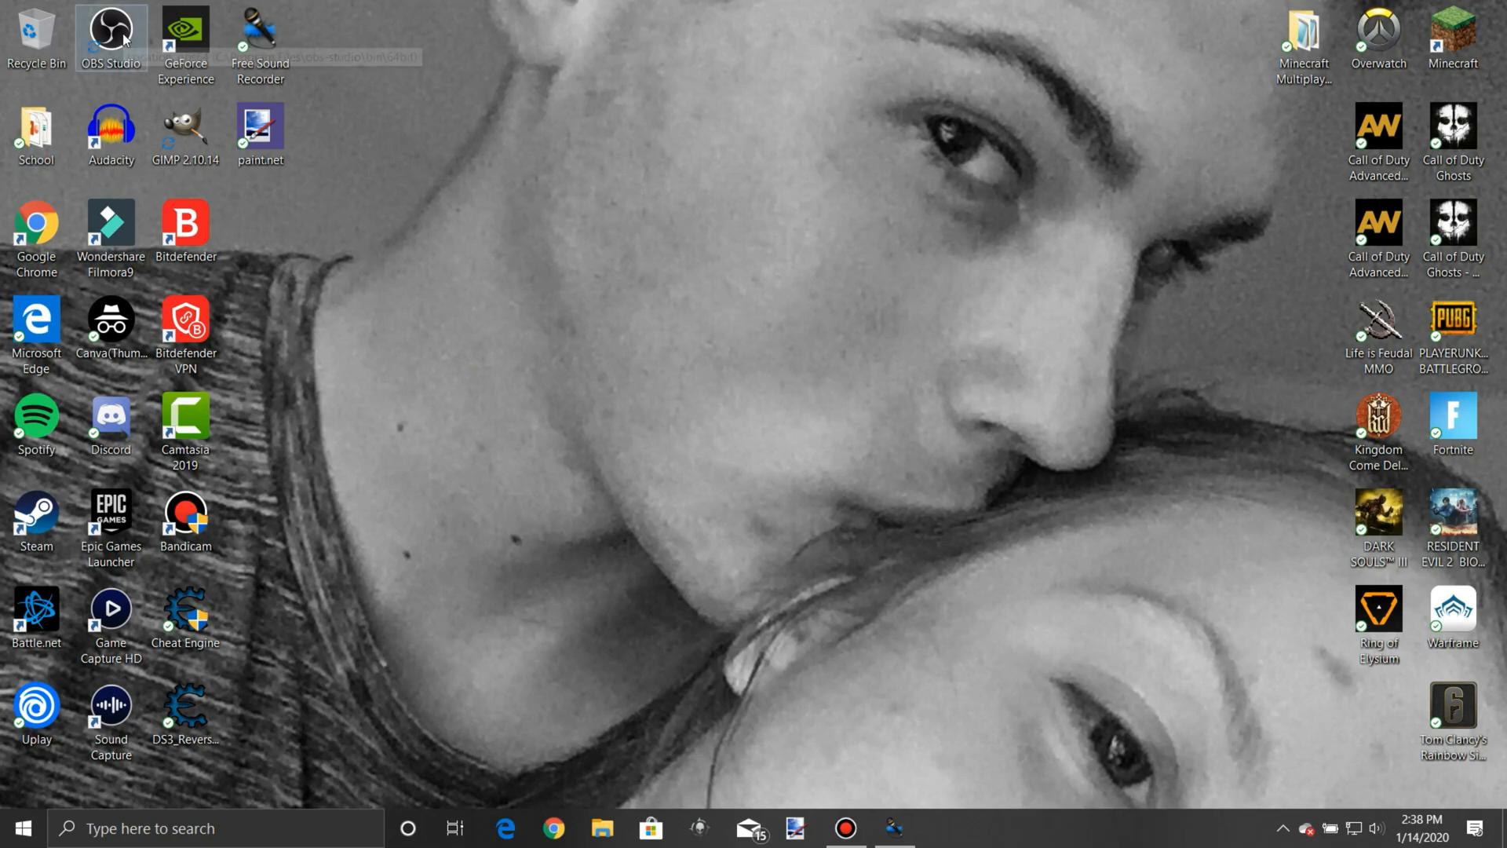
pyautogui.moveTo(609, 161)
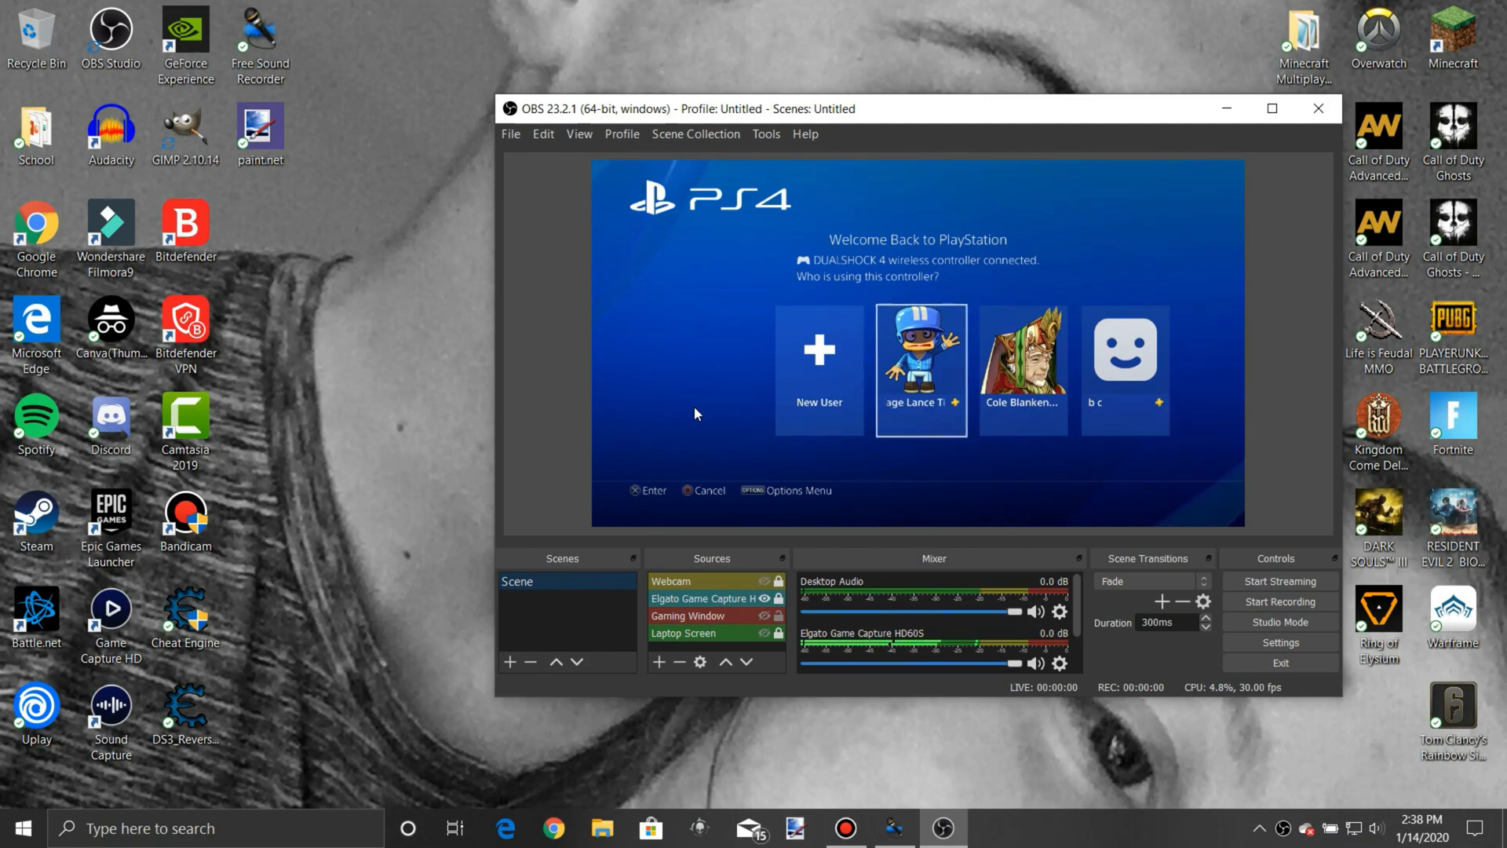
pyautogui.moveTo(610, 520)
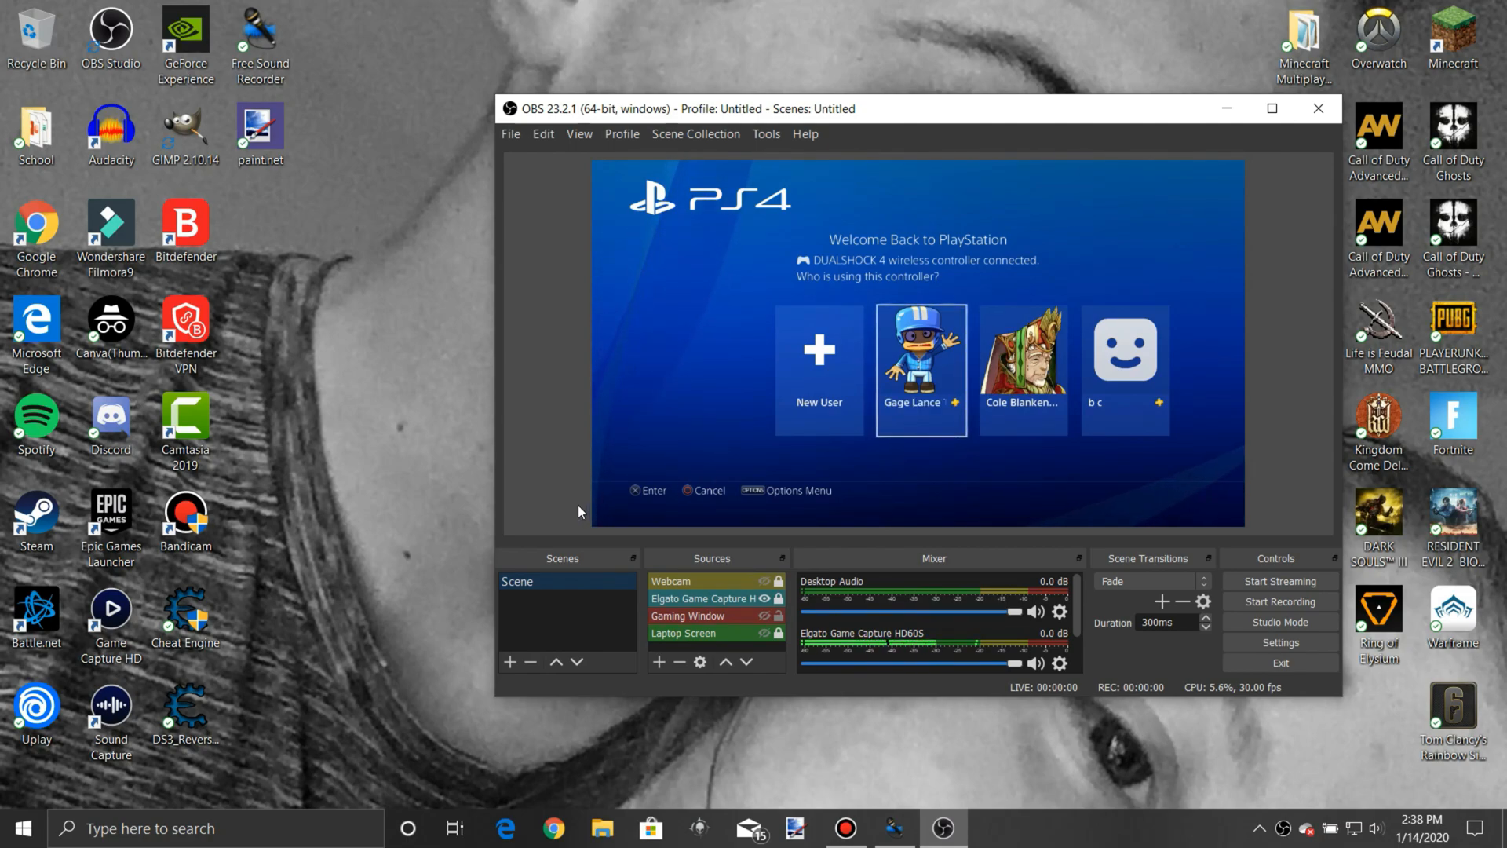
pyautogui.moveTo(692, 580)
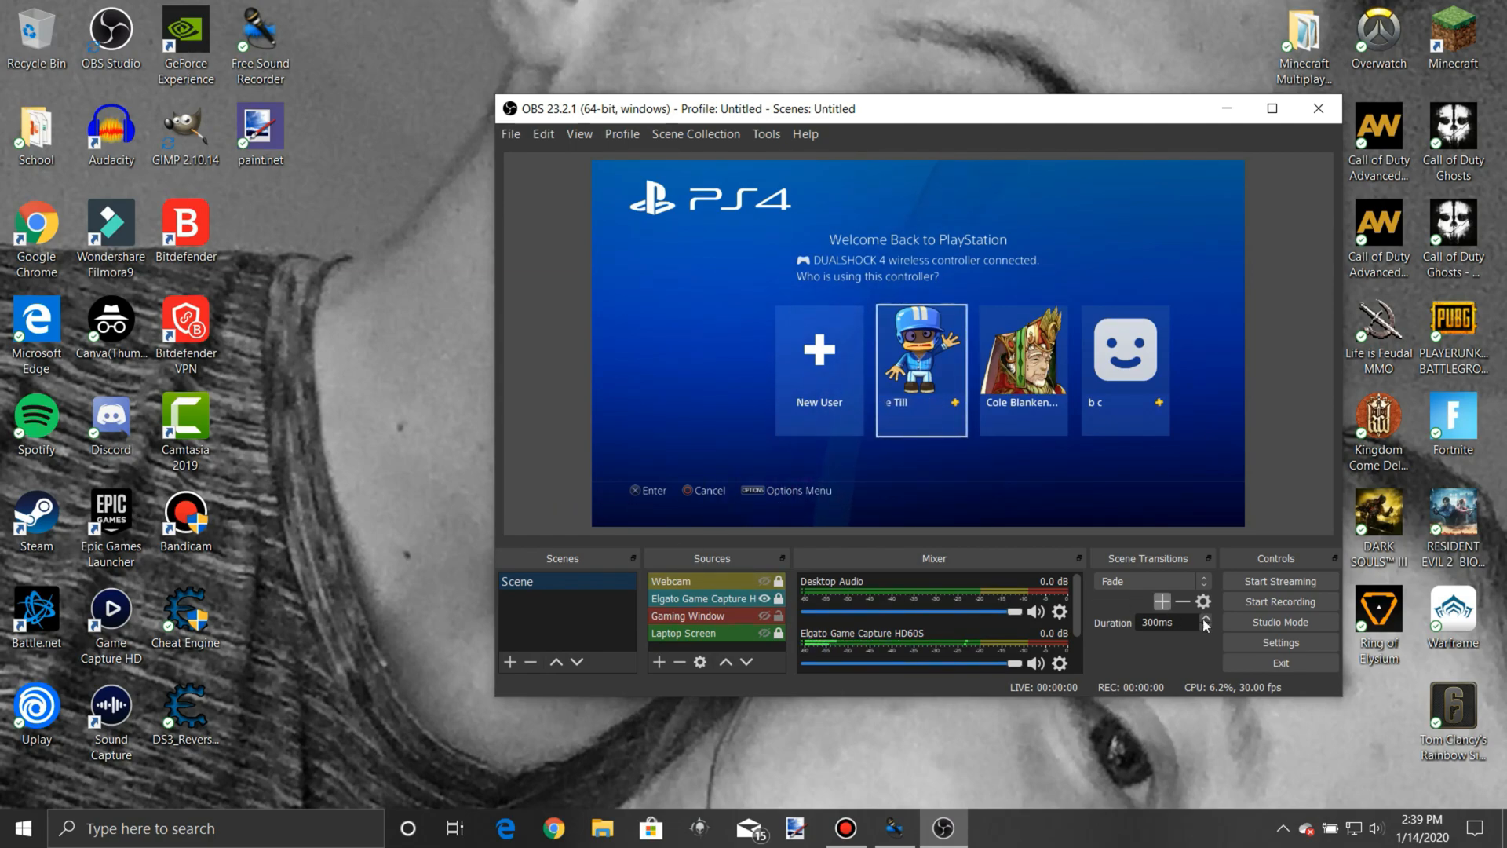
pyautogui.moveTo(1279, 642)
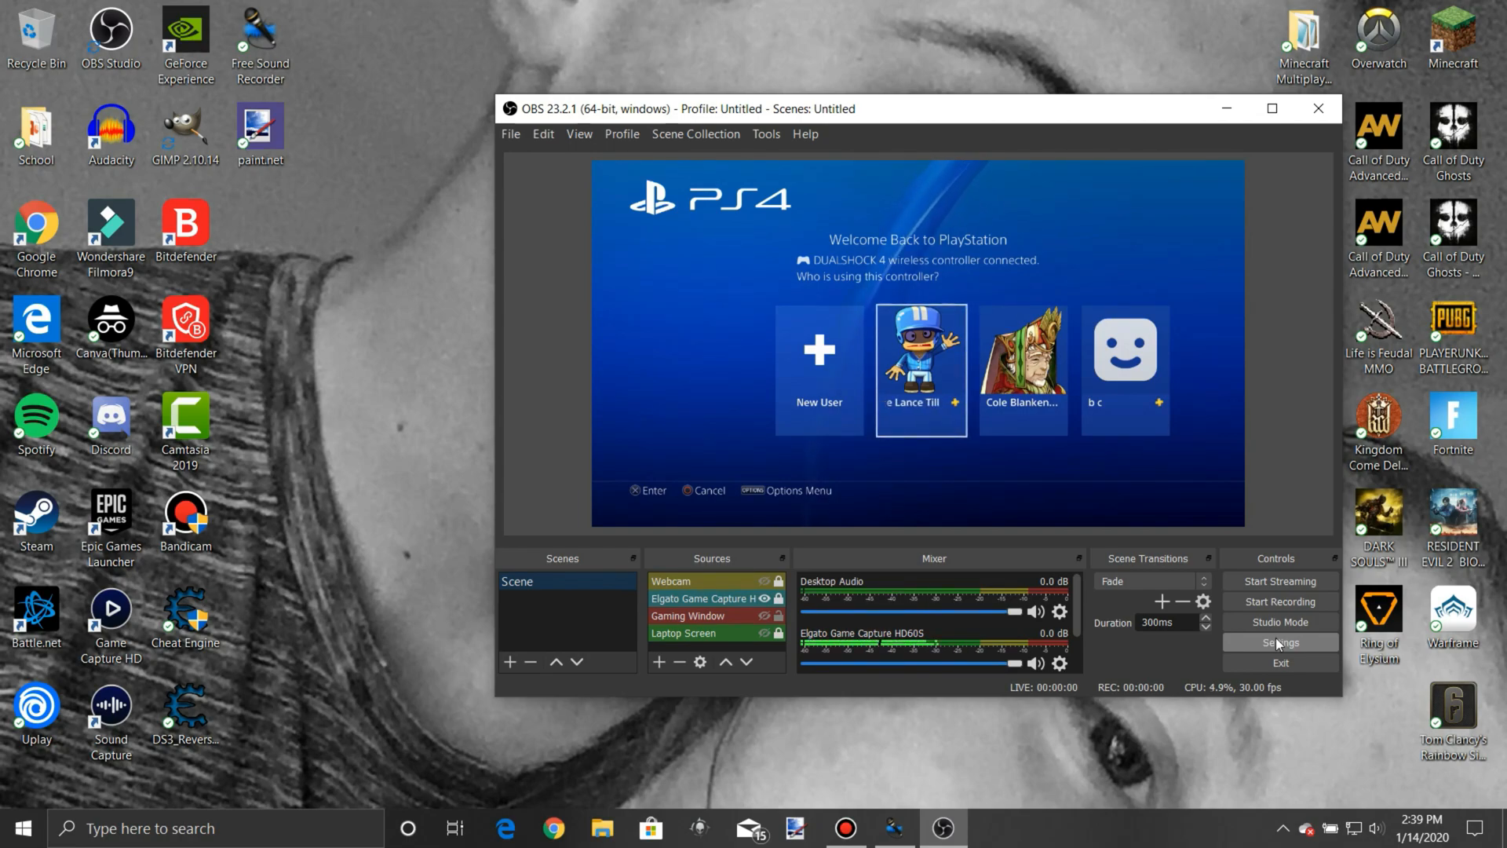
pyautogui.moveTo(685, 562)
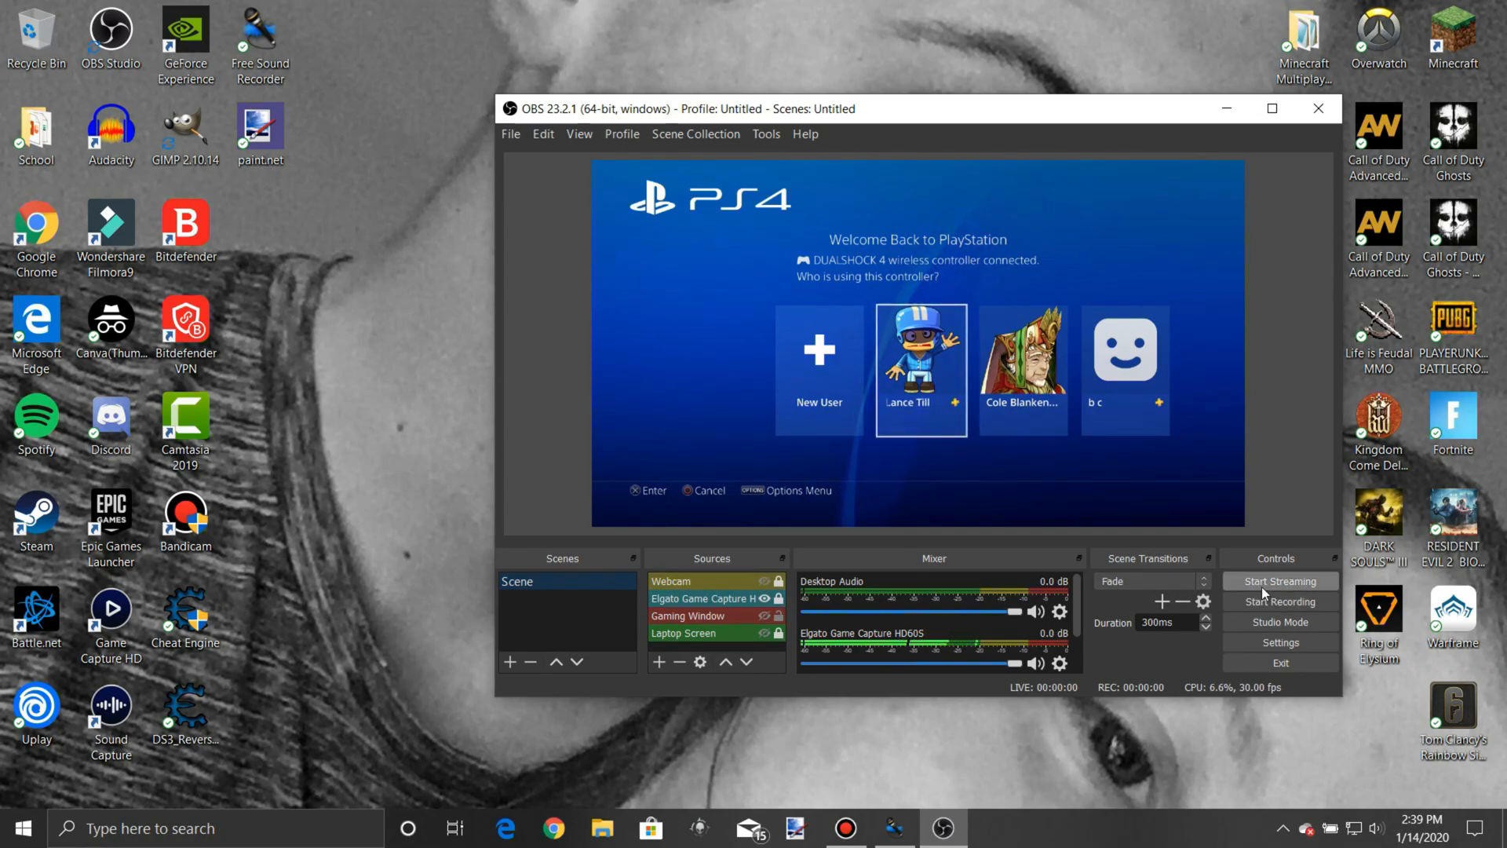
# Step: Start streaming the PS4 capture scene from the Controls dock
pyautogui.click(1280, 581)
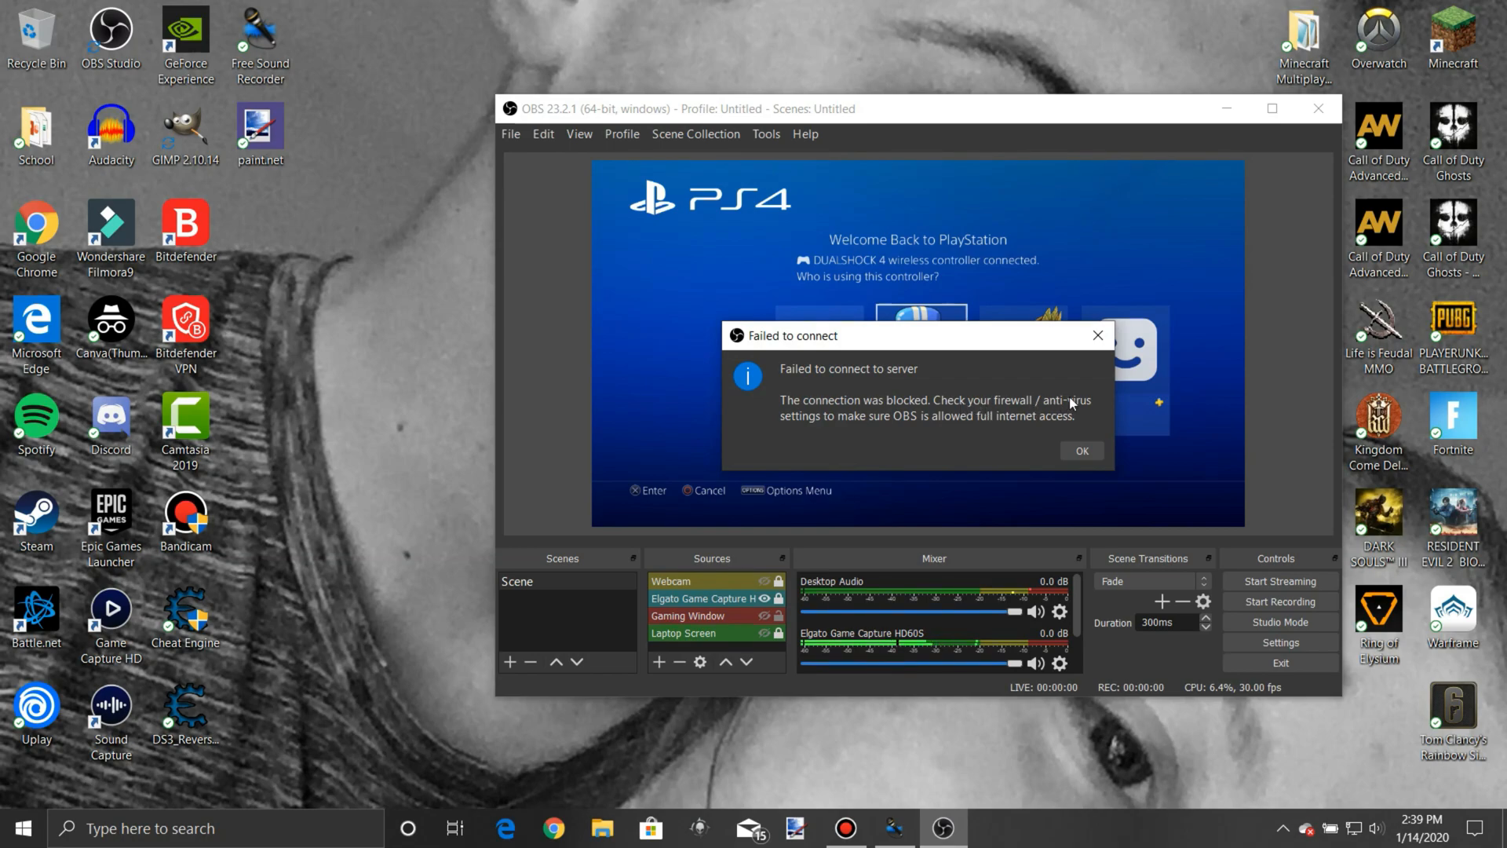
pyautogui.moveTo(929, 426)
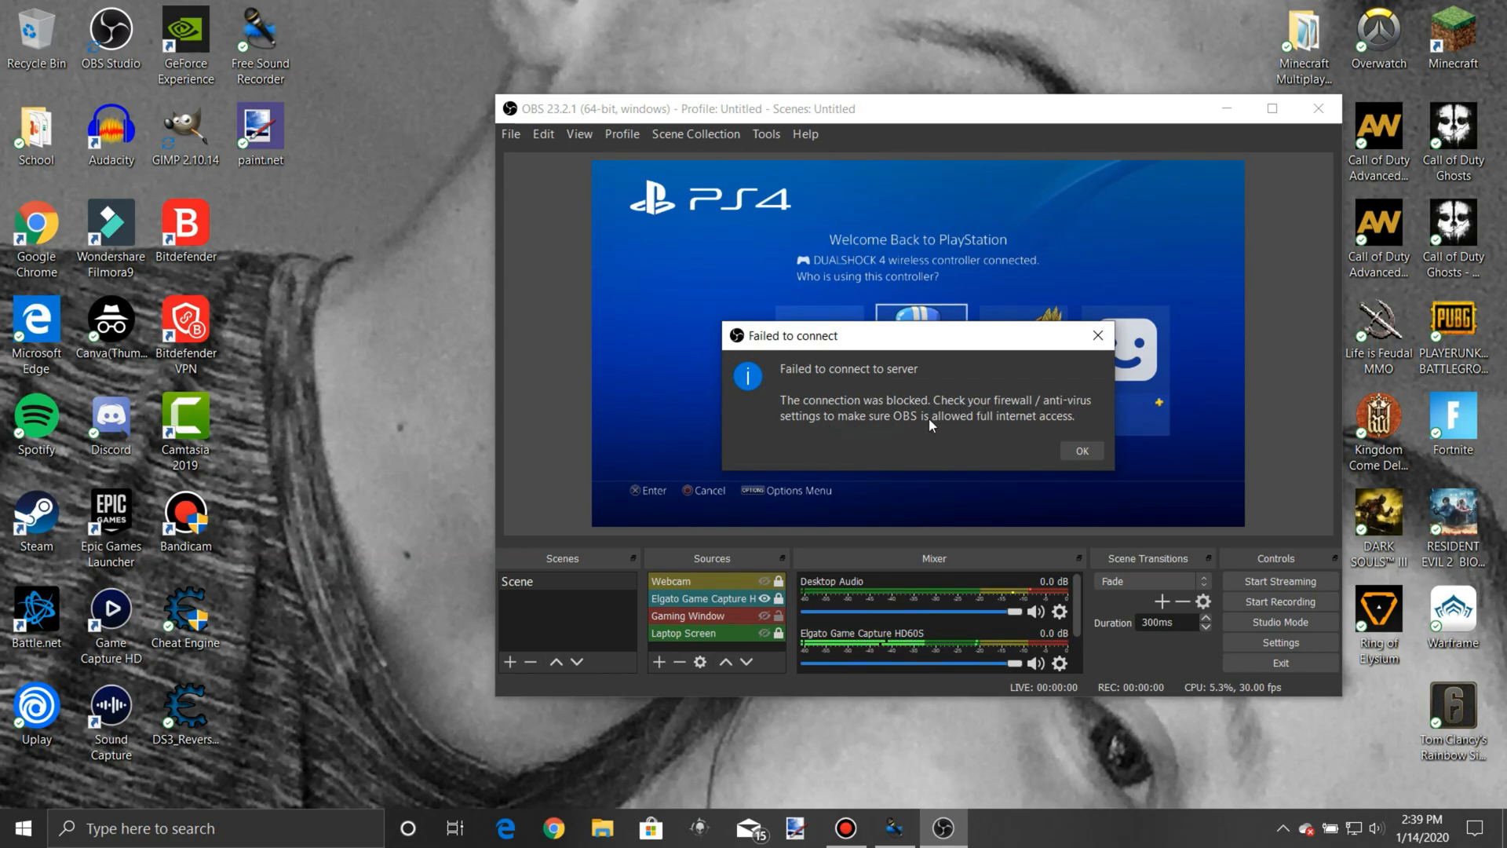
pyautogui.moveTo(999, 424)
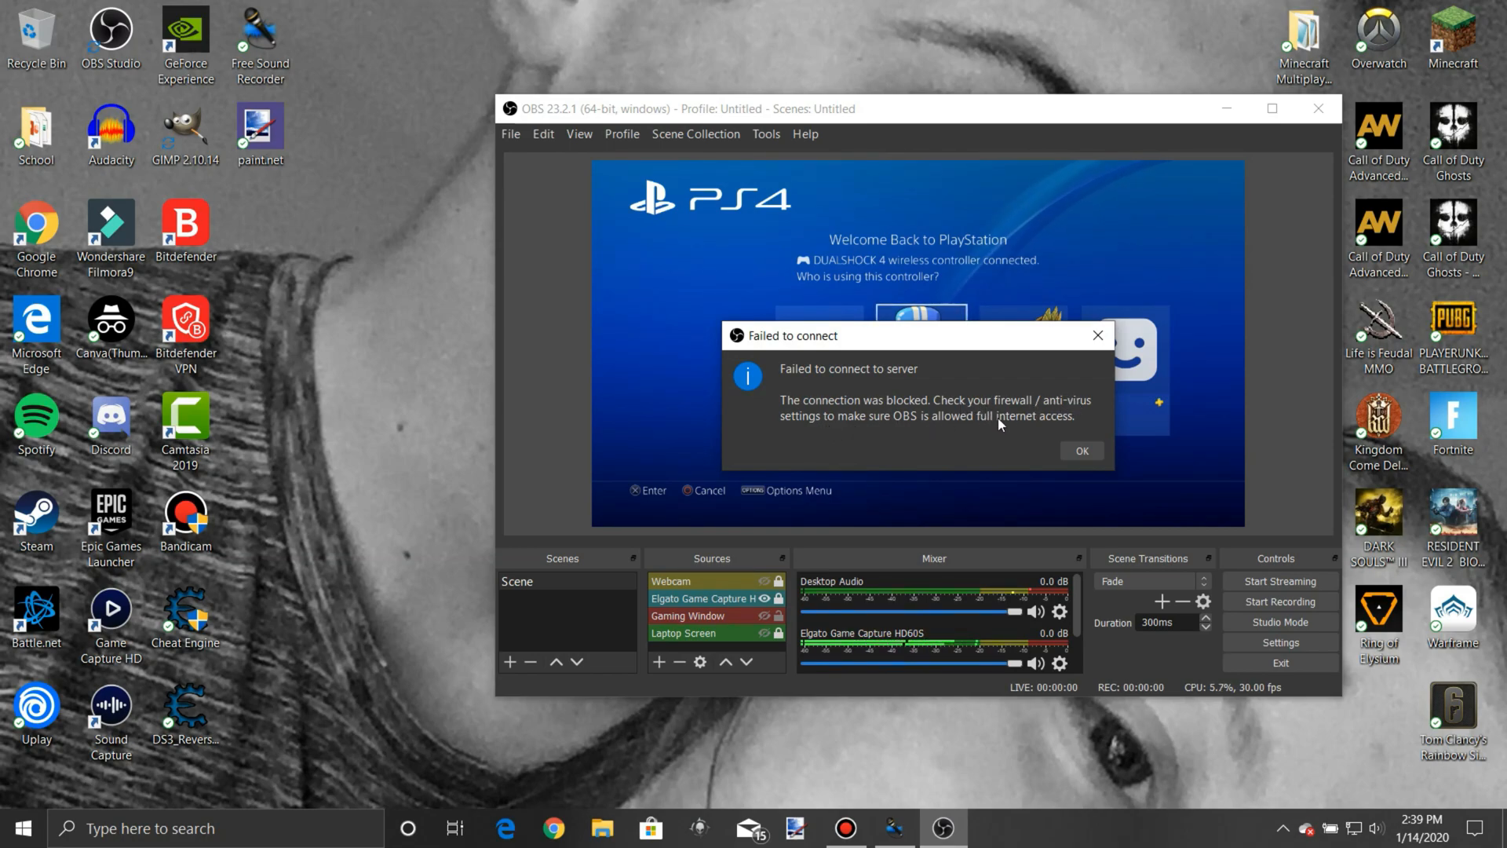
pyautogui.moveTo(1039, 440)
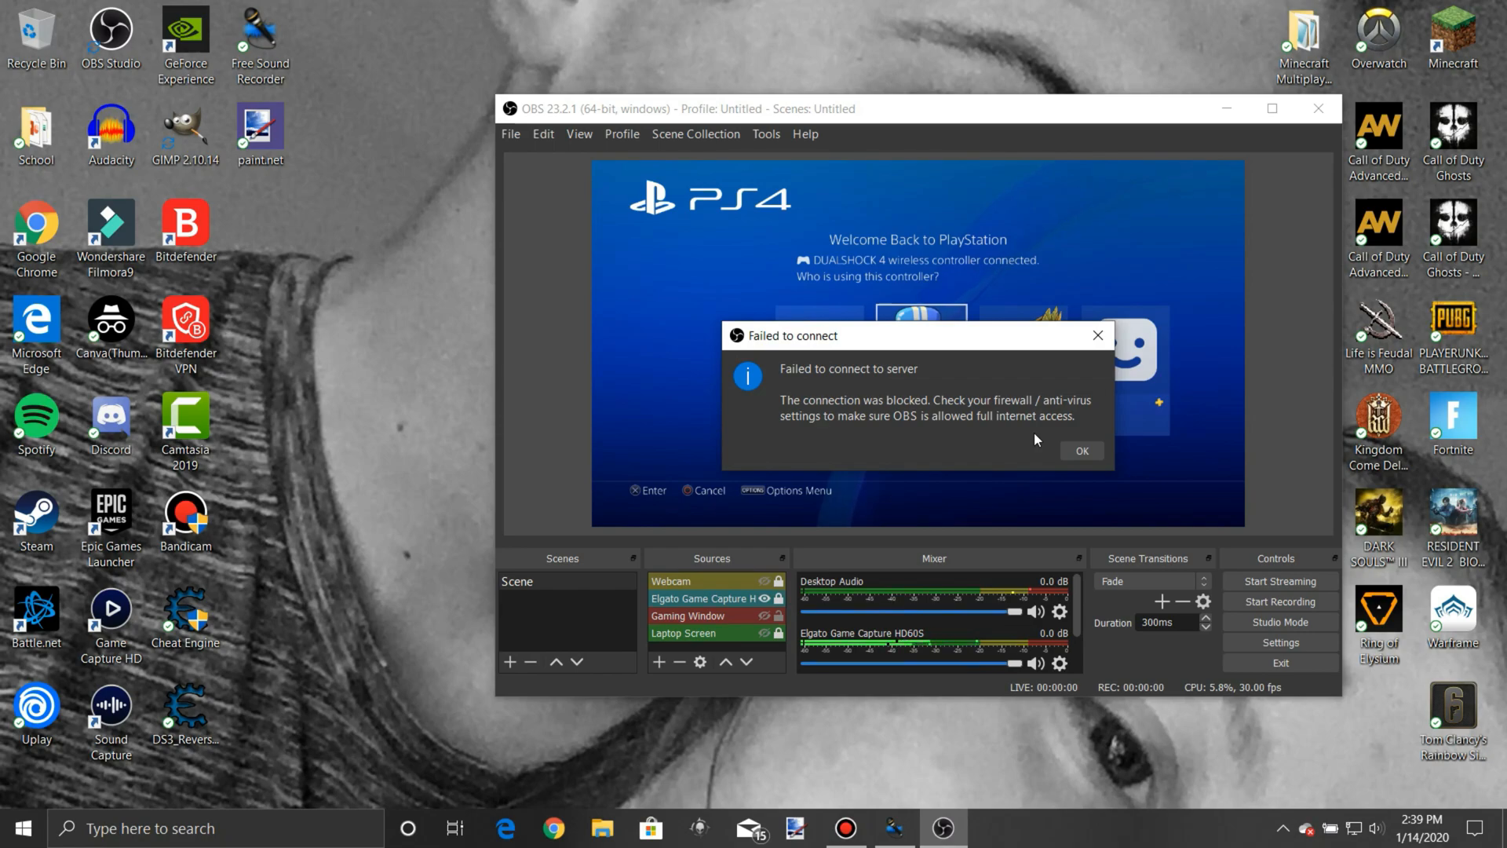
pyautogui.moveTo(969, 433)
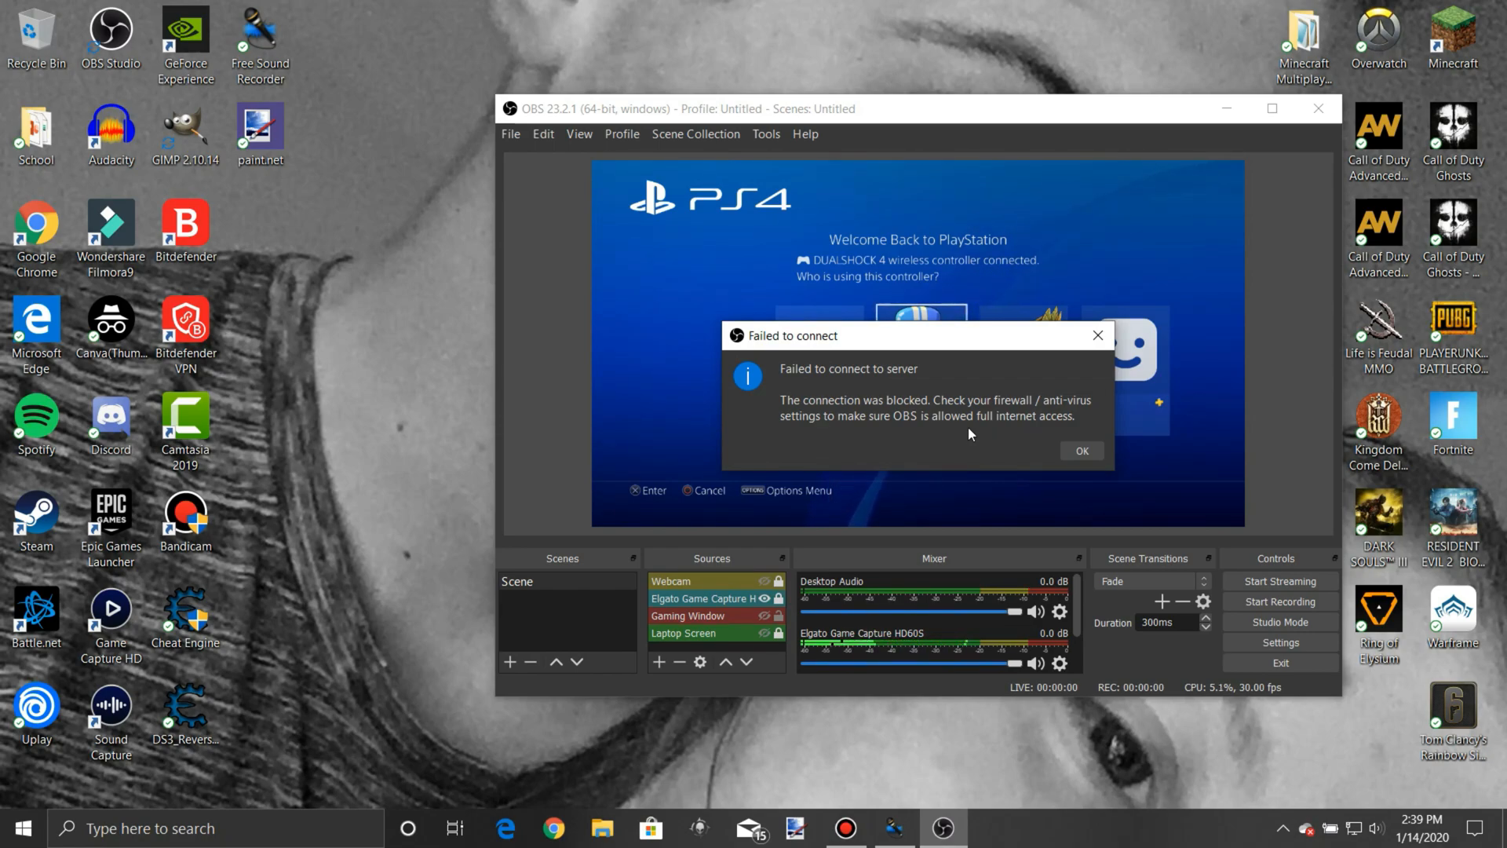
pyautogui.moveTo(1034, 405)
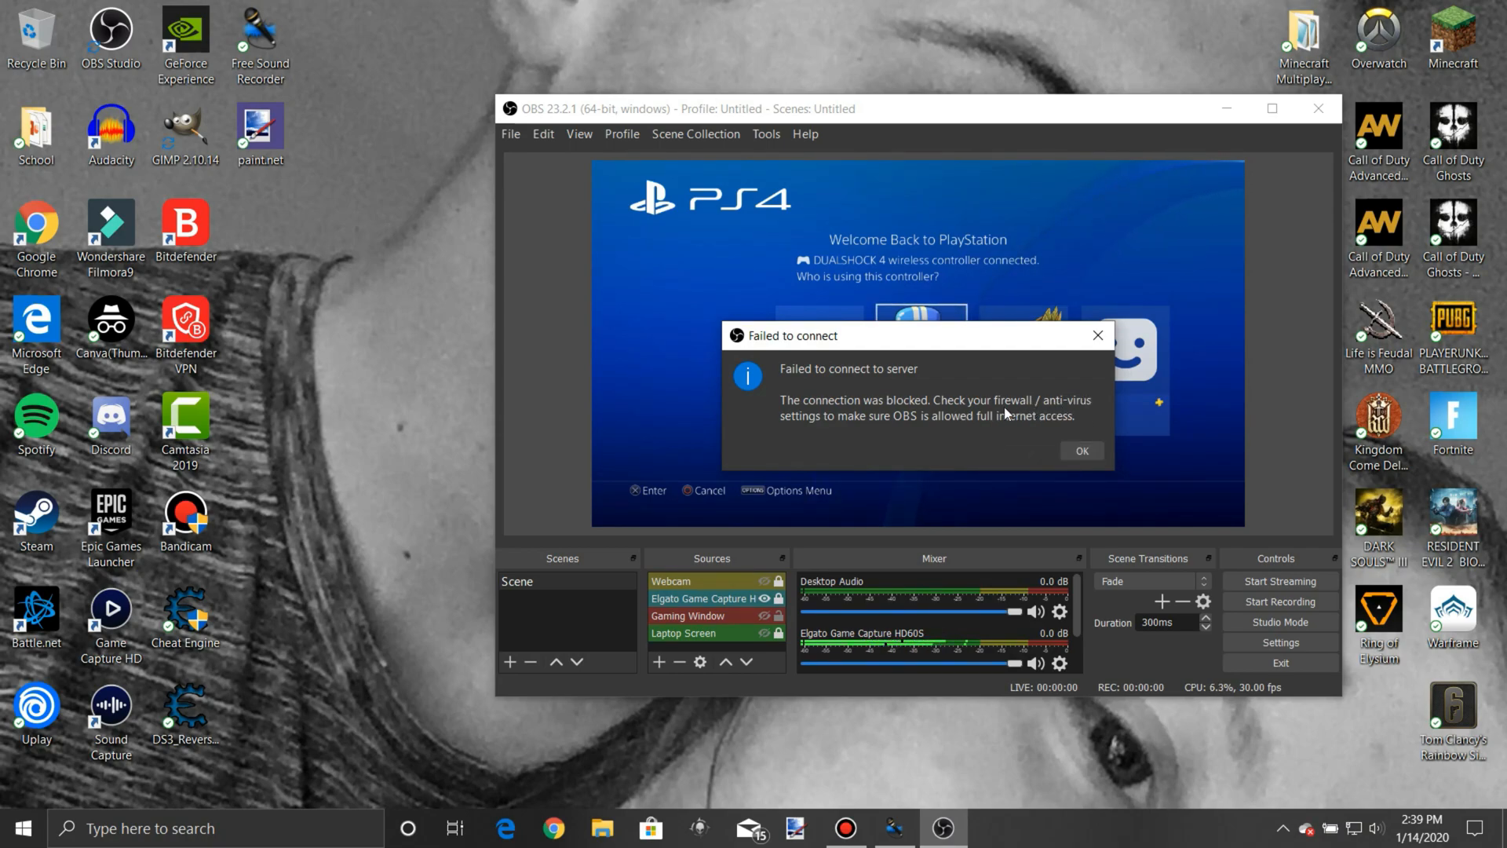
pyautogui.moveTo(1080, 450)
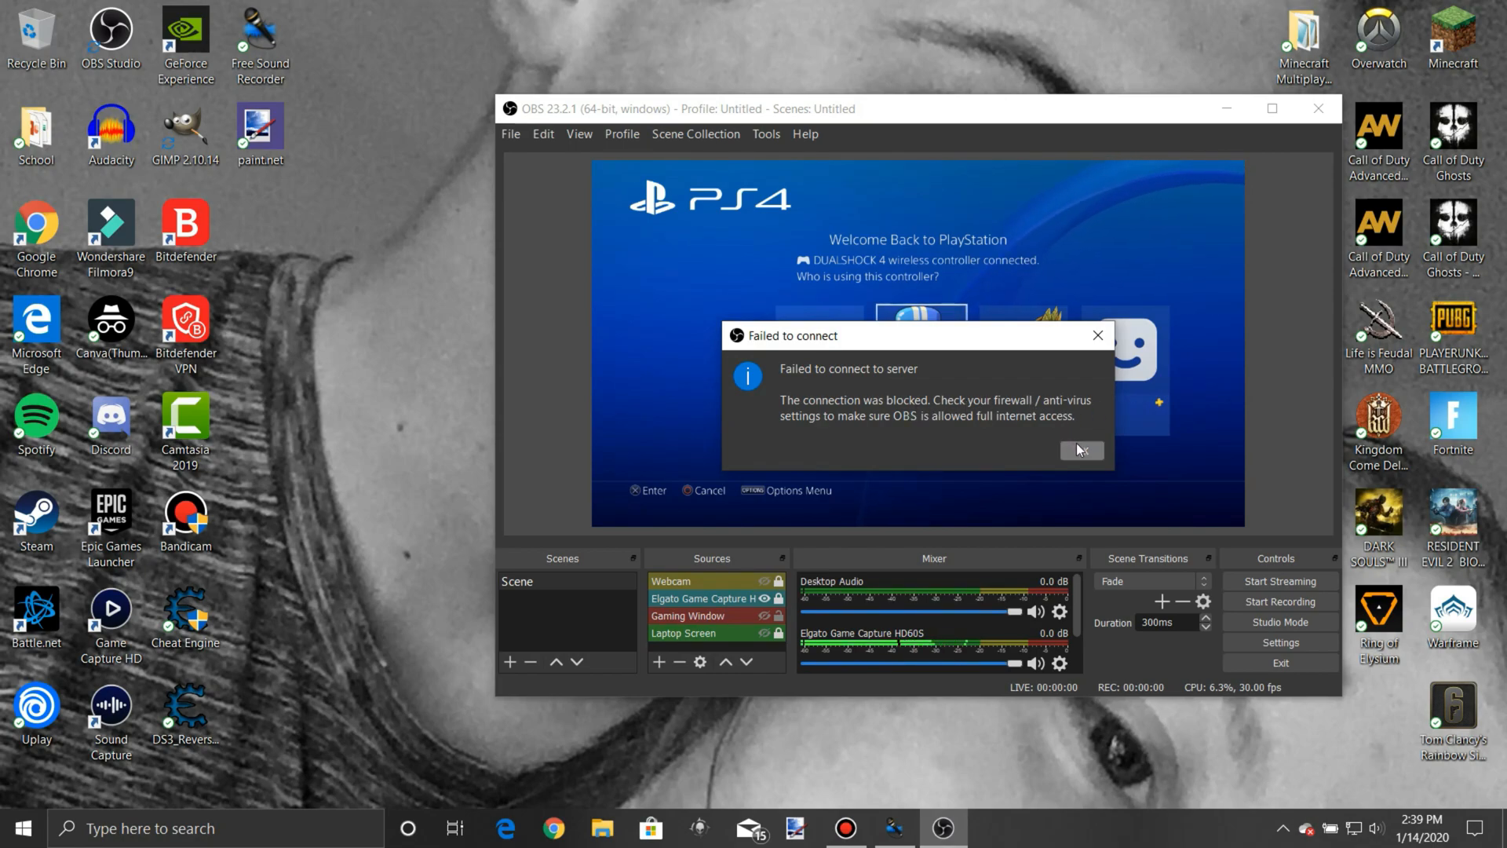
# Step: Dismiss the 'Failed to connect to server' warning with OK
pyautogui.click(1081, 450)
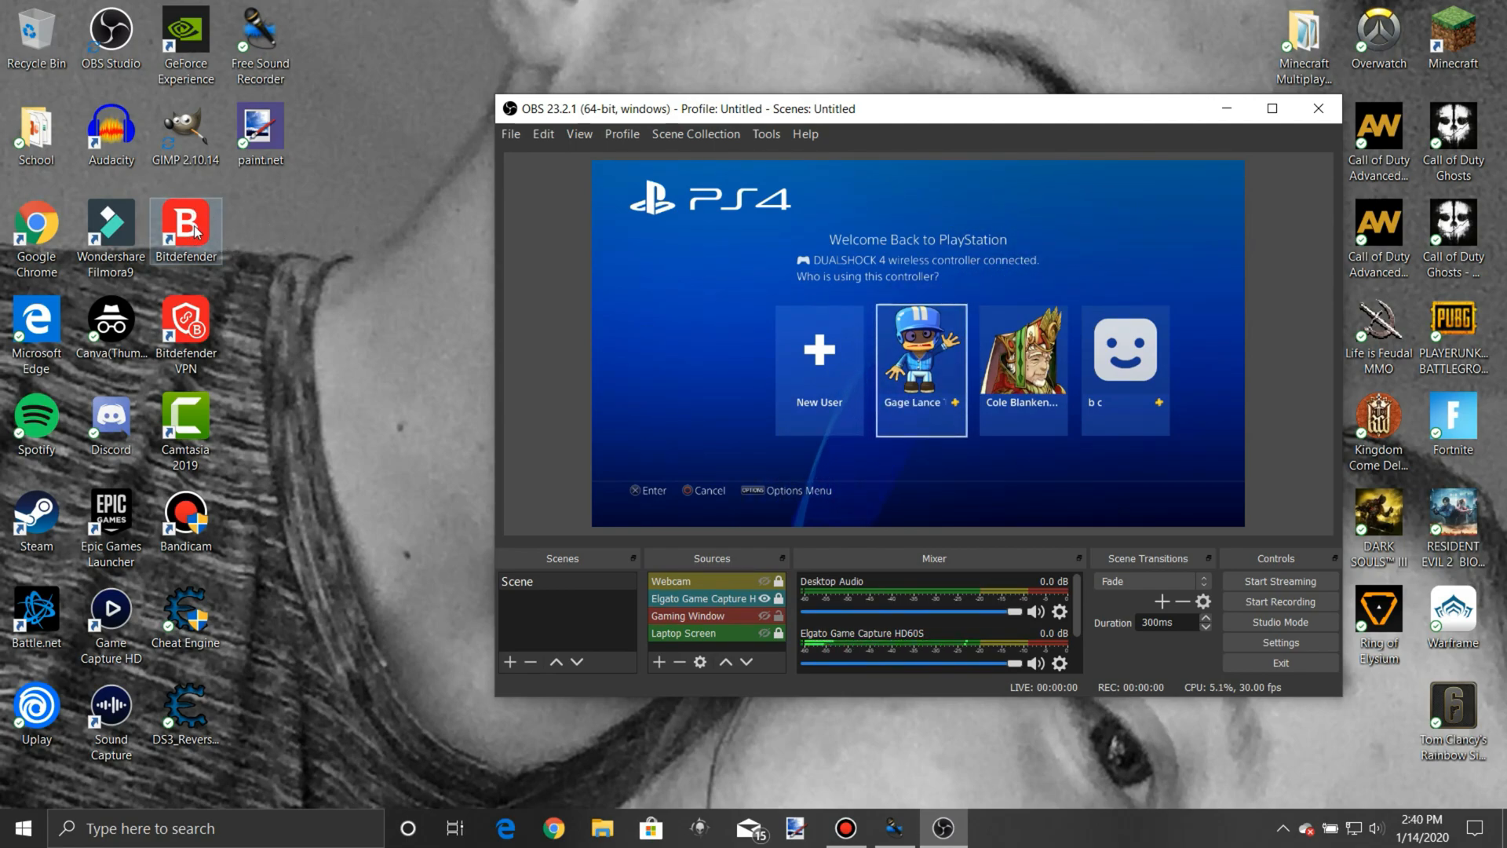
# Step: Launch Bitdefender Total Security and show its Protection features page
pyautogui.doubleClick(185, 228)
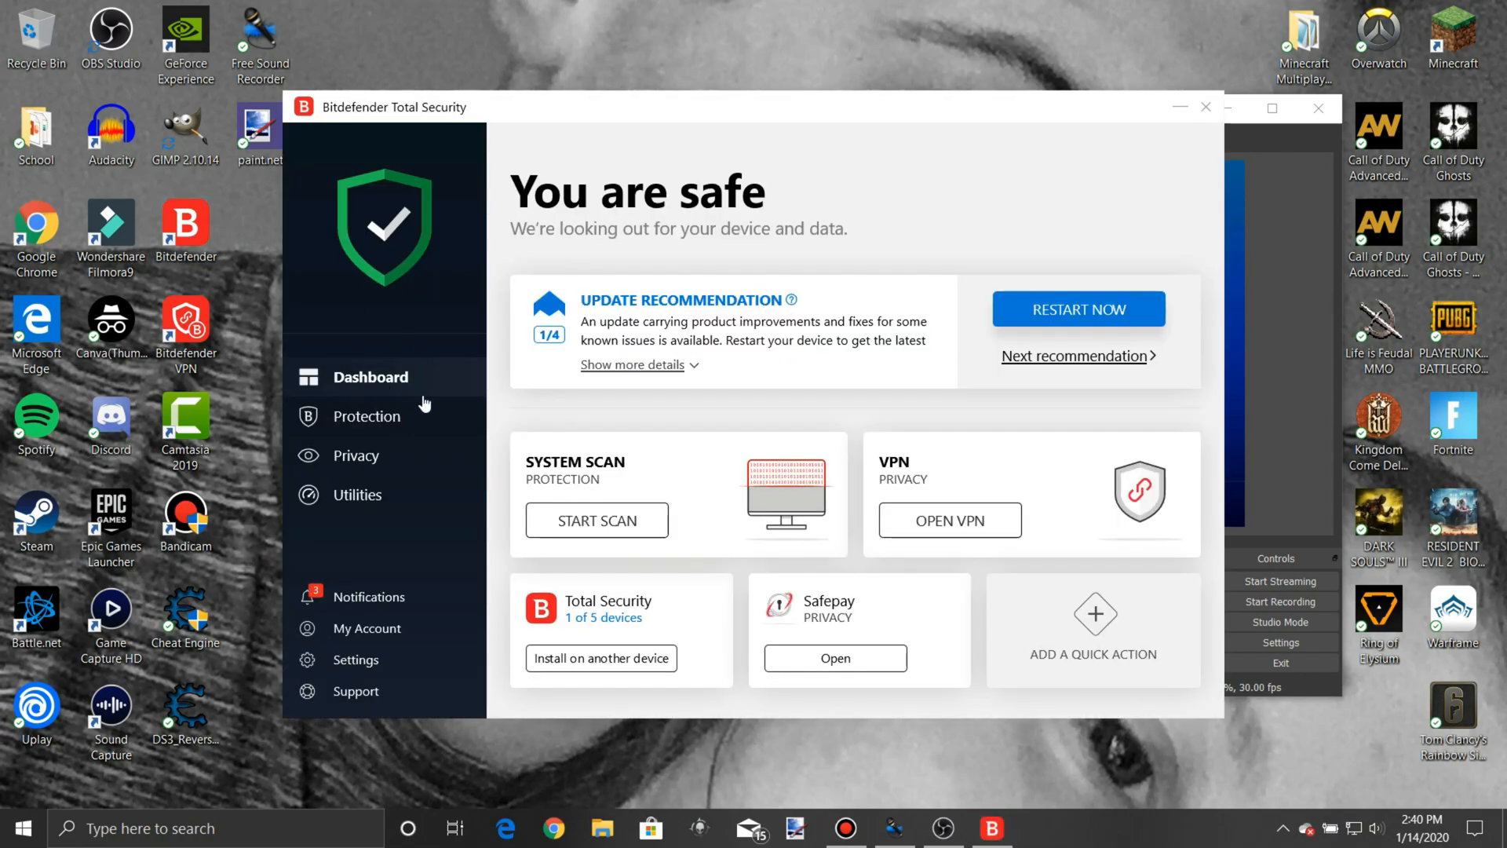
pyautogui.click(368, 415)
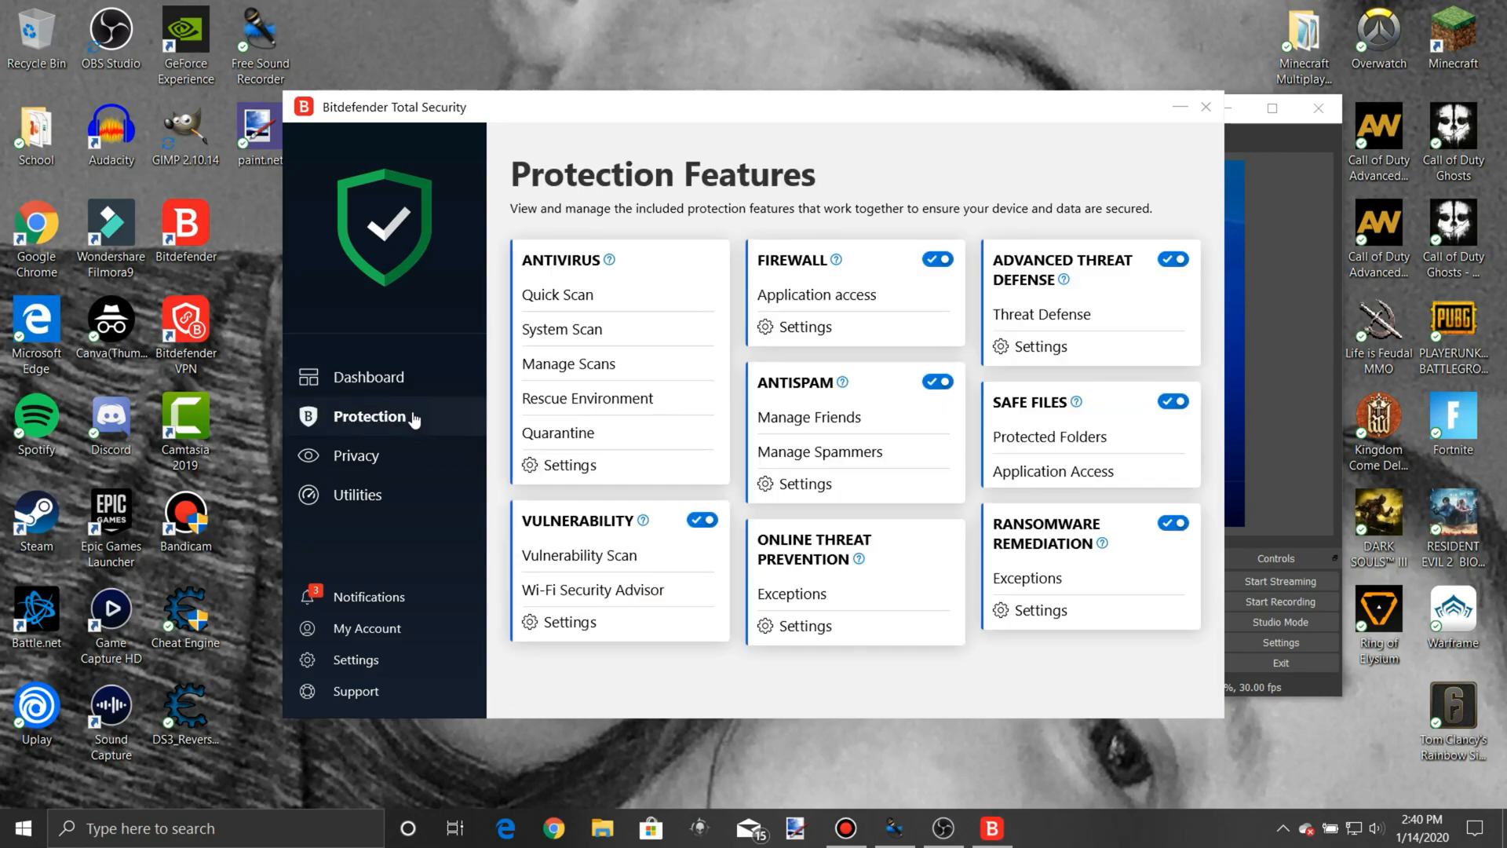
pyautogui.moveTo(851, 295)
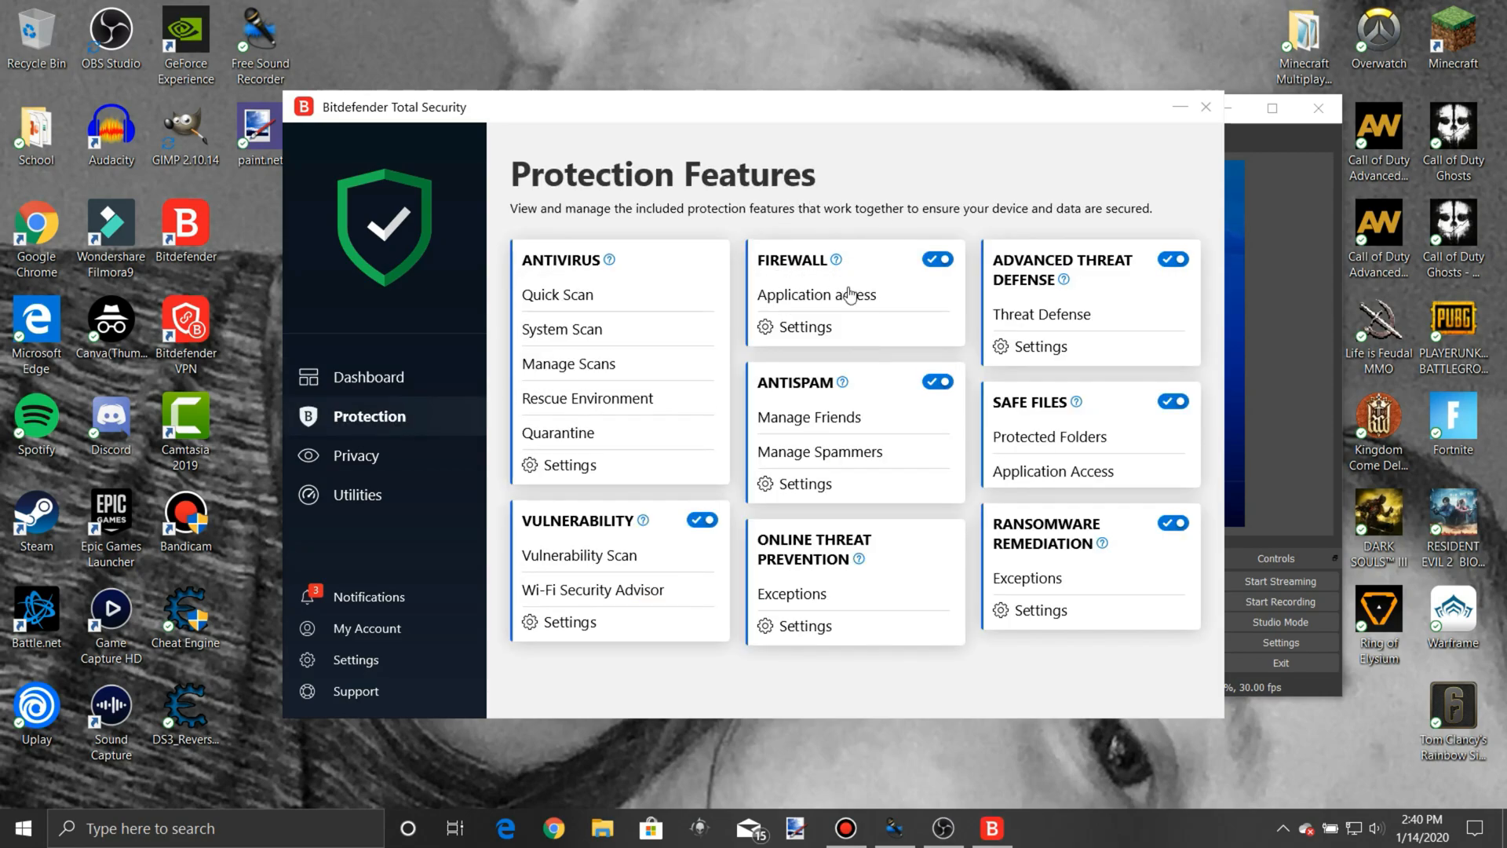
pyautogui.moveTo(829, 283)
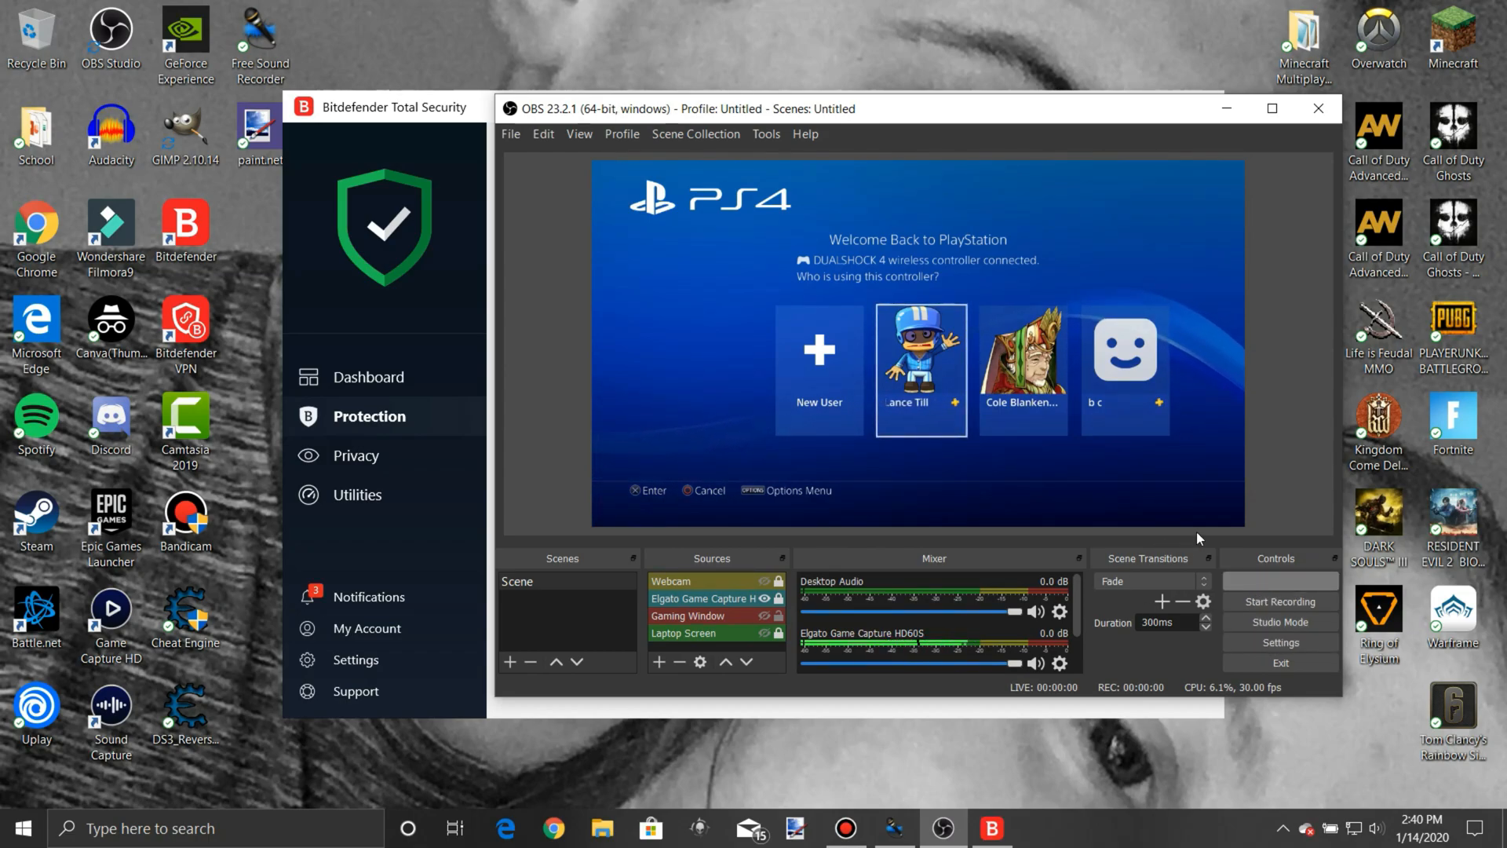
pyautogui.moveTo(1294, 449)
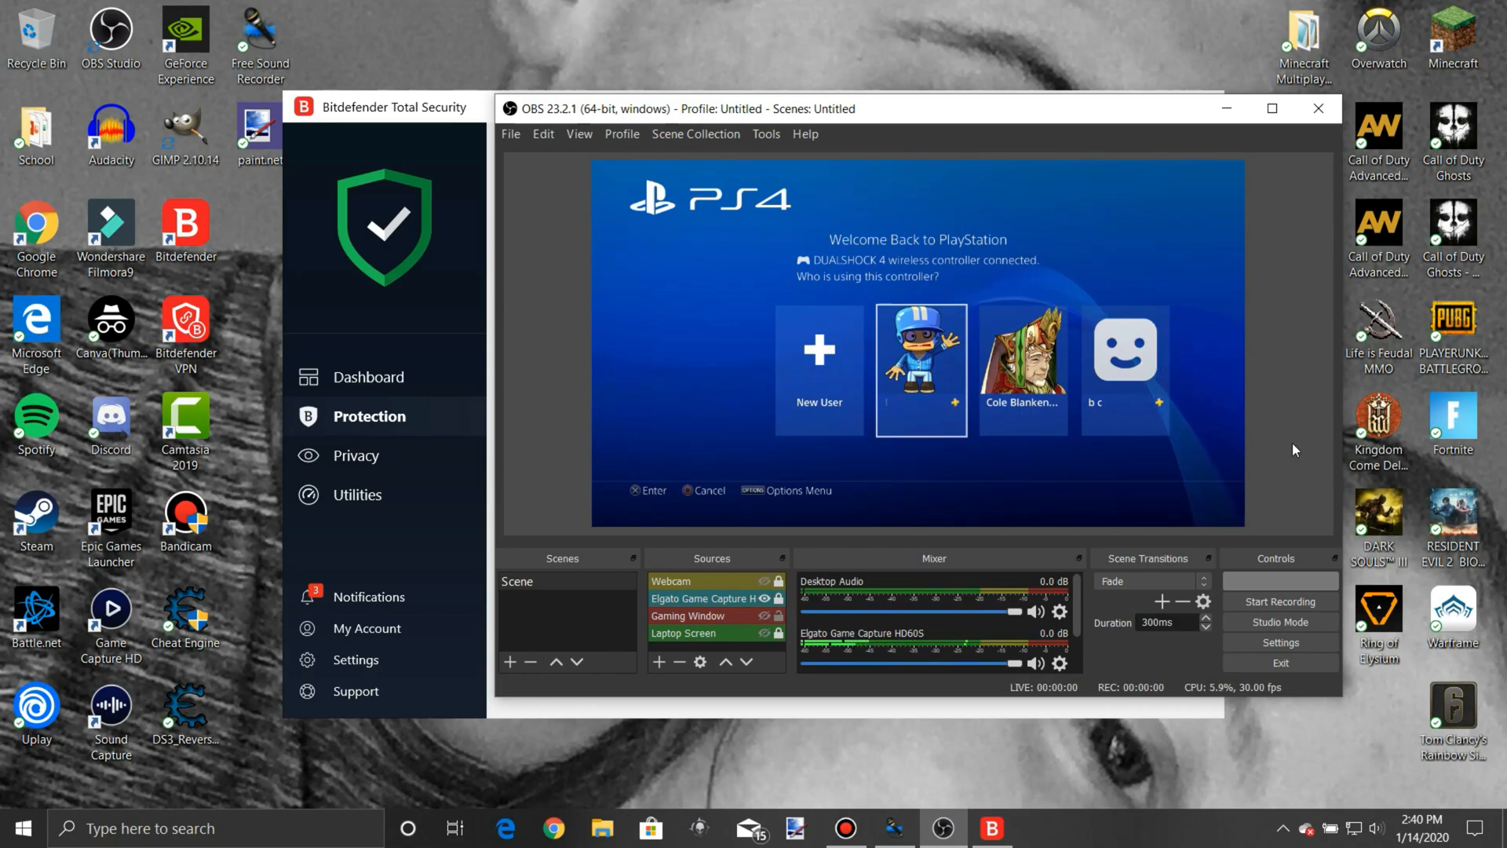
# Step: Go live with the PS4 stream, then stop streaming
pyautogui.click(1279, 581)
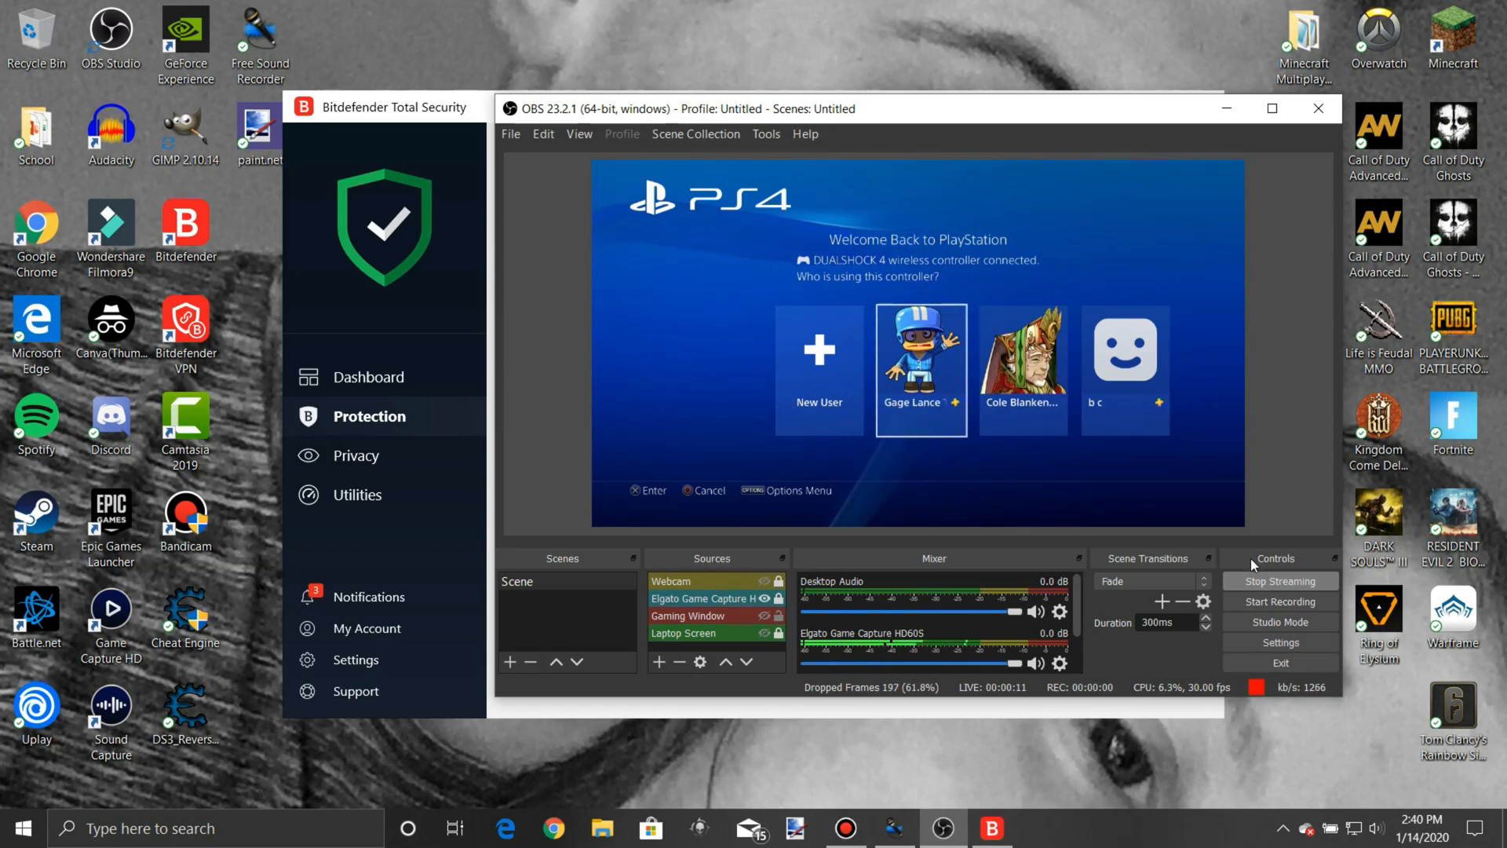
pyautogui.click(1280, 581)
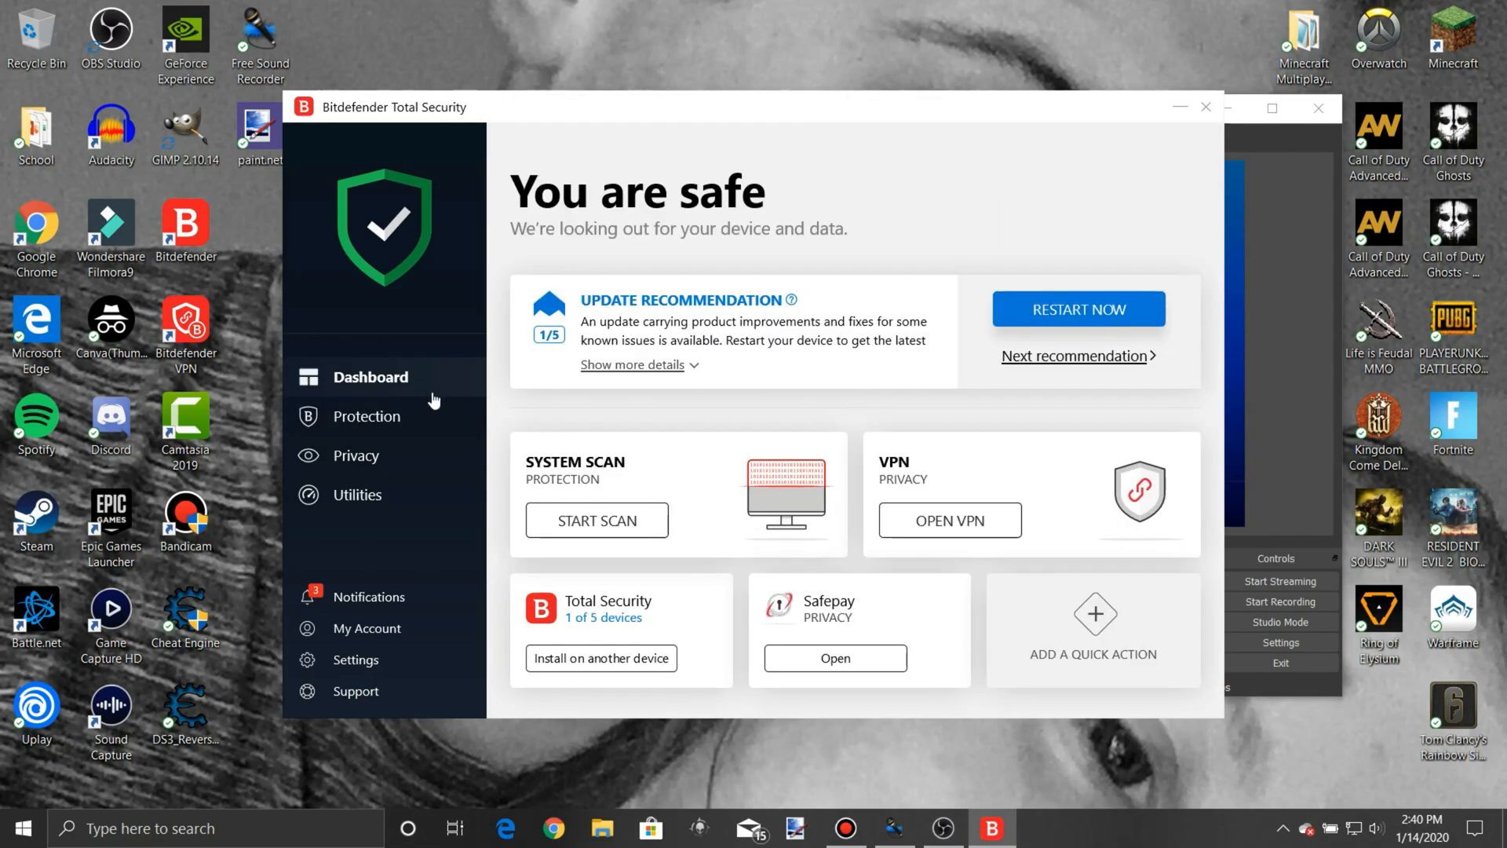
# Step: Reopen Bitdefender's Protection features overview to reach the firewall switch
pyautogui.click(365, 415)
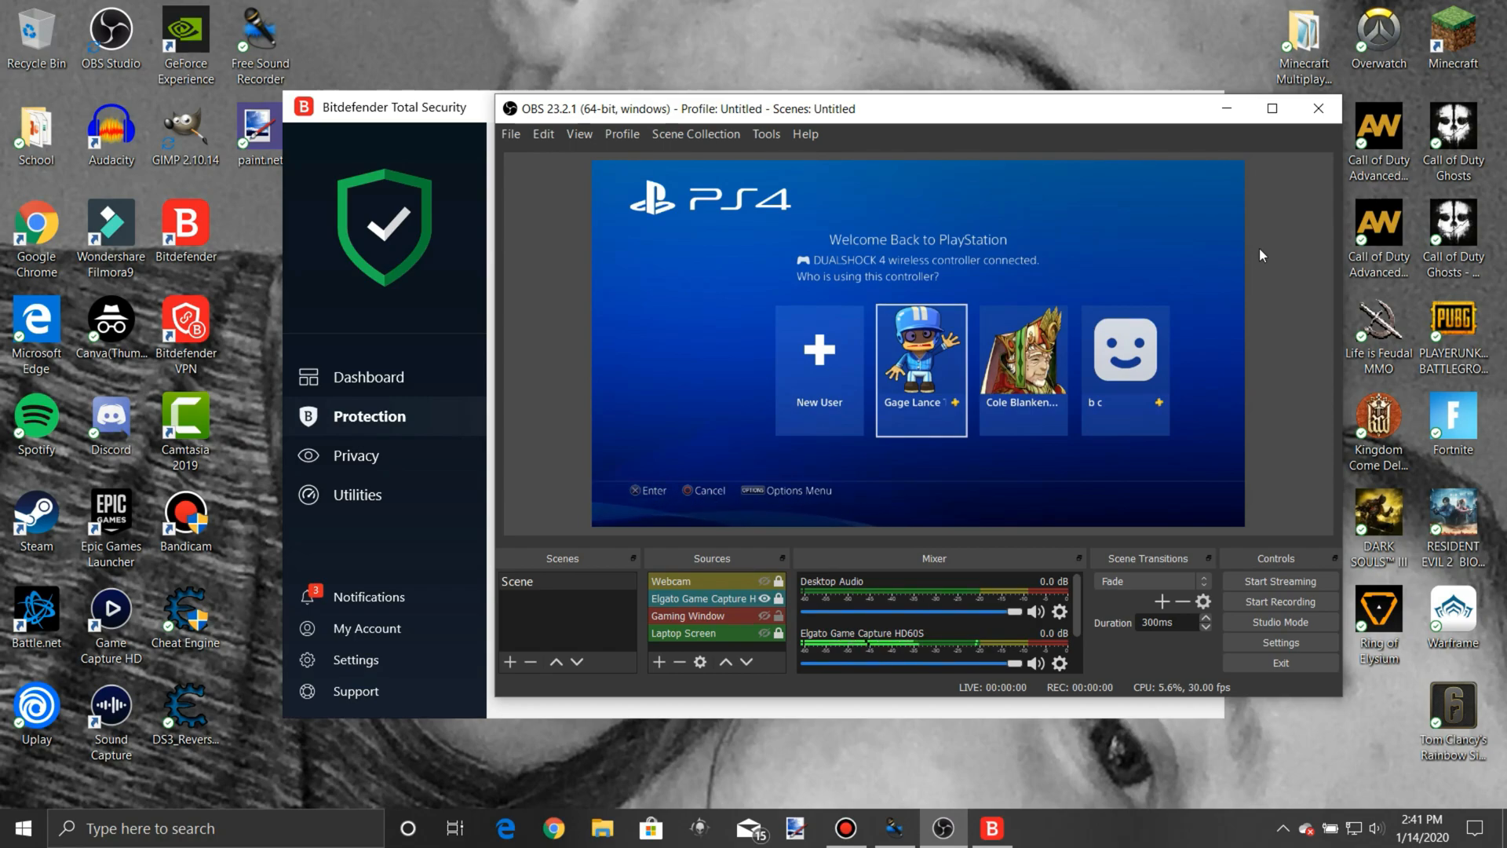
pyautogui.moveTo(1271, 369)
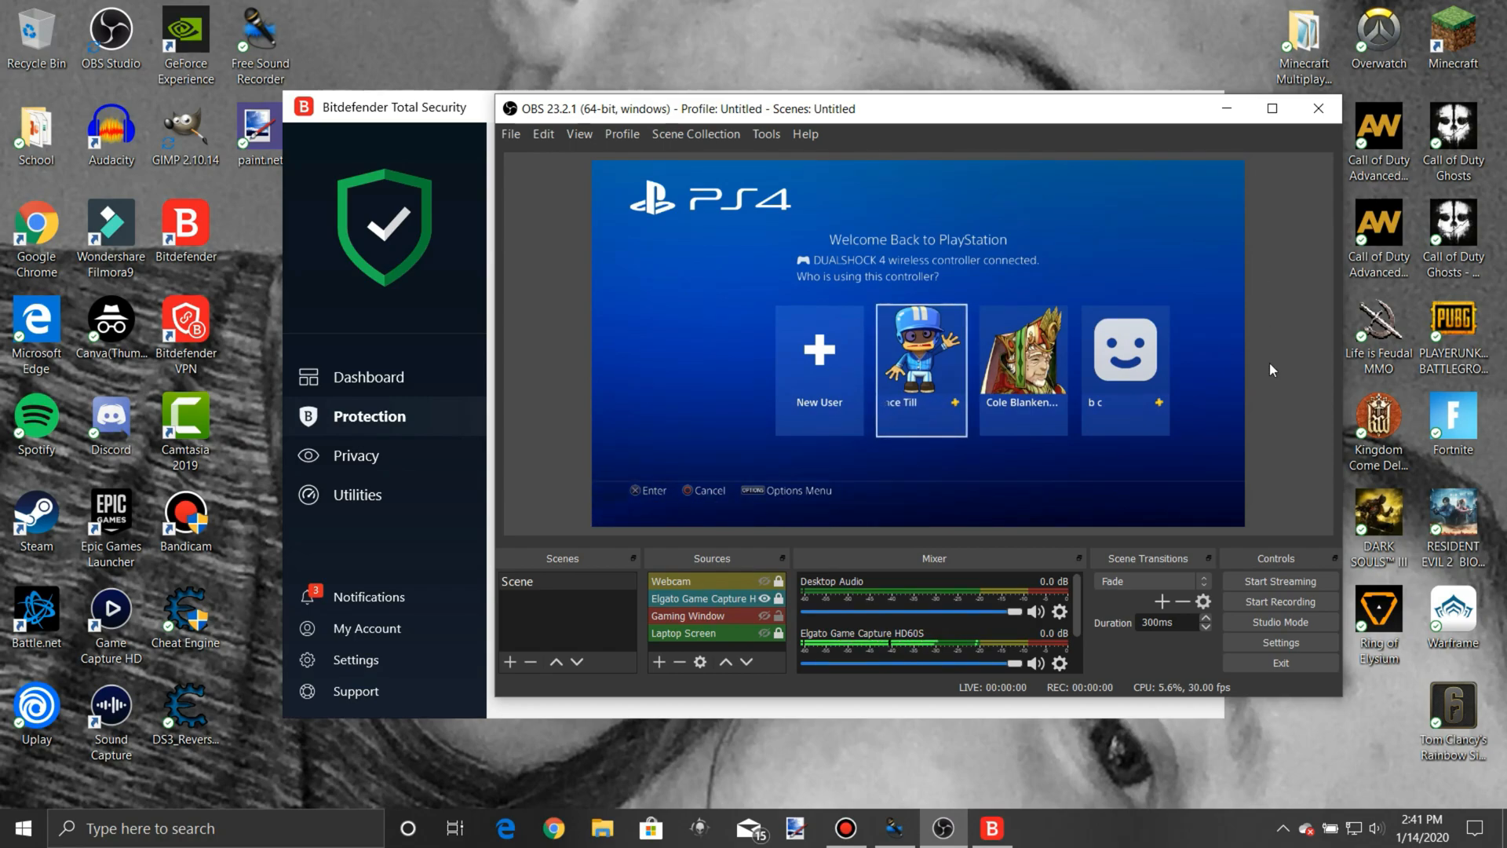